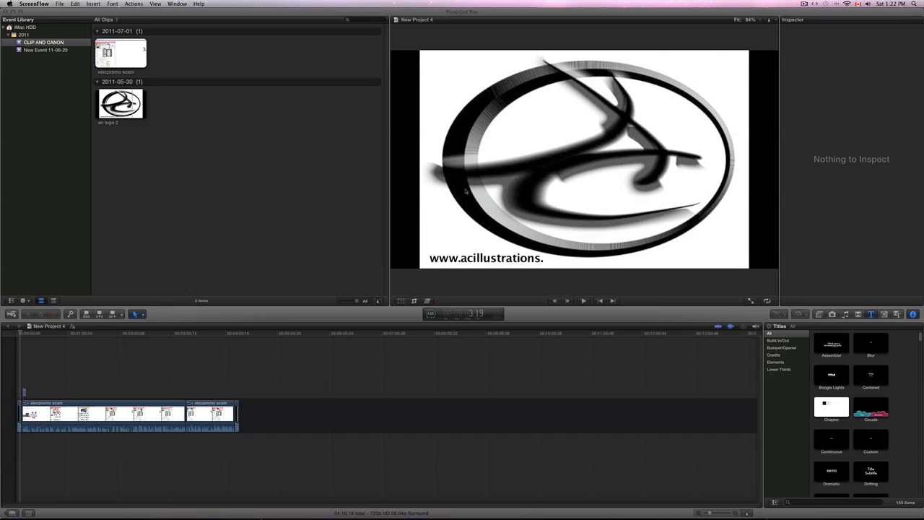
pyautogui.moveTo(257, 414)
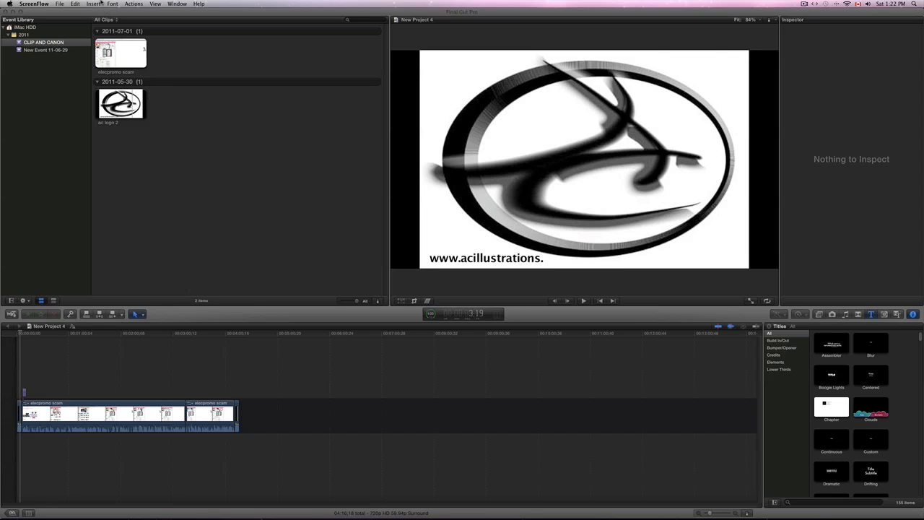
# Look through the file import options and close them without importing anything
pyautogui.click(133, 3)
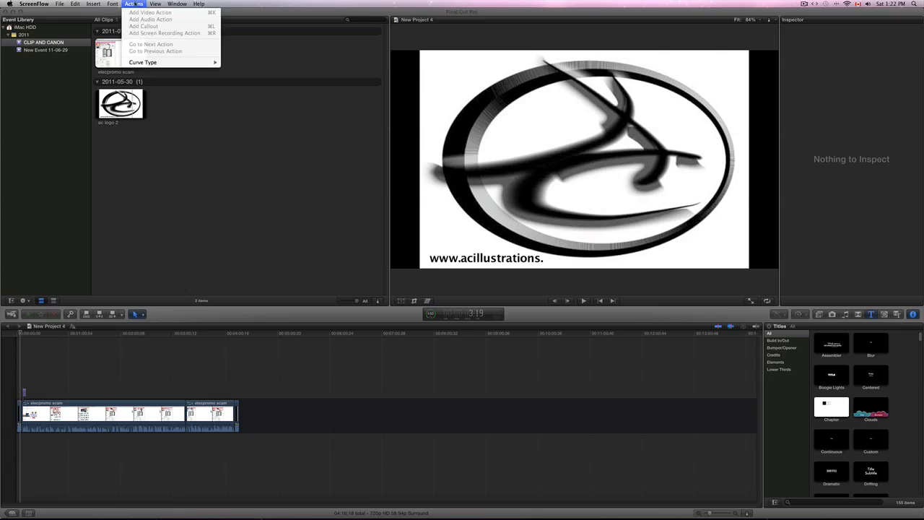
pyautogui.click(61, 3)
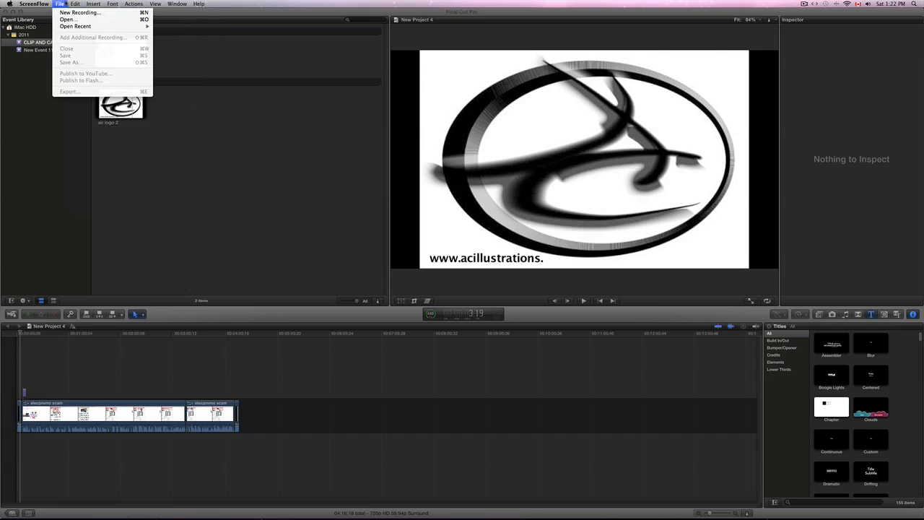
pyautogui.click(76, 3)
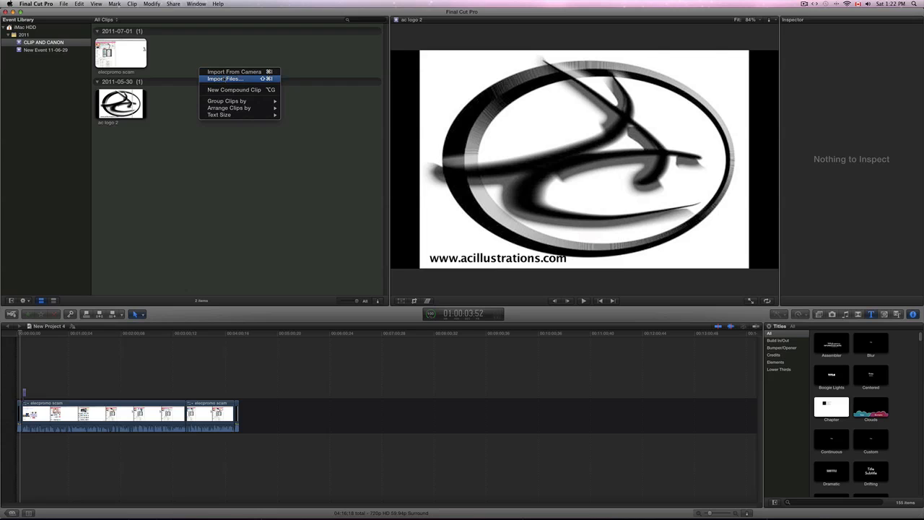
pyautogui.click(225, 78)
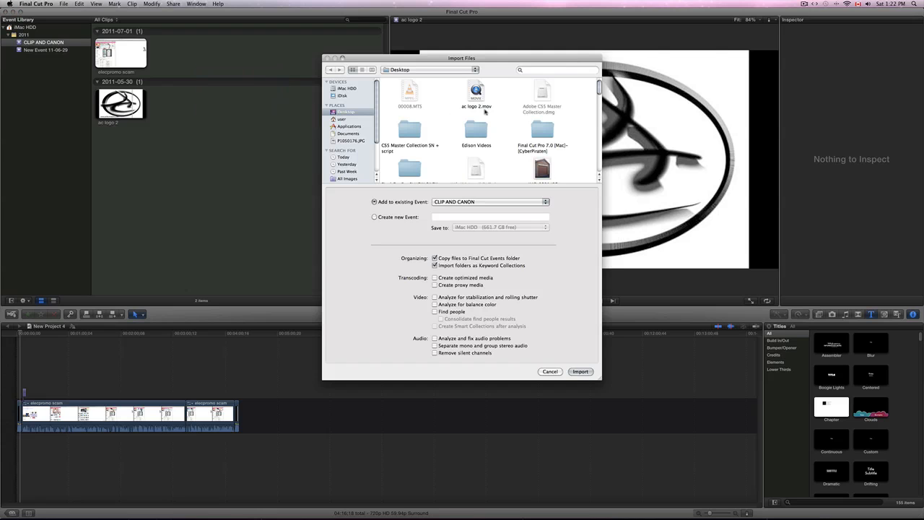
pyautogui.scroll(-3)
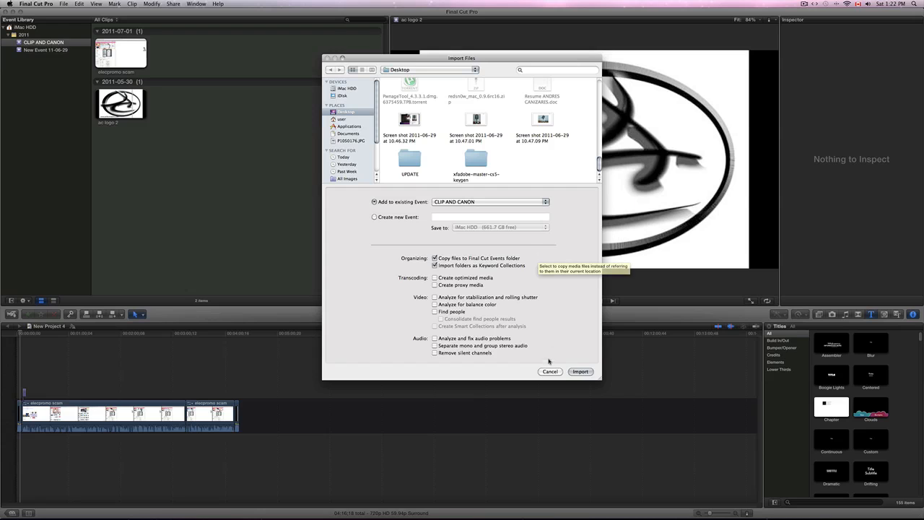
pyautogui.click(581, 371)
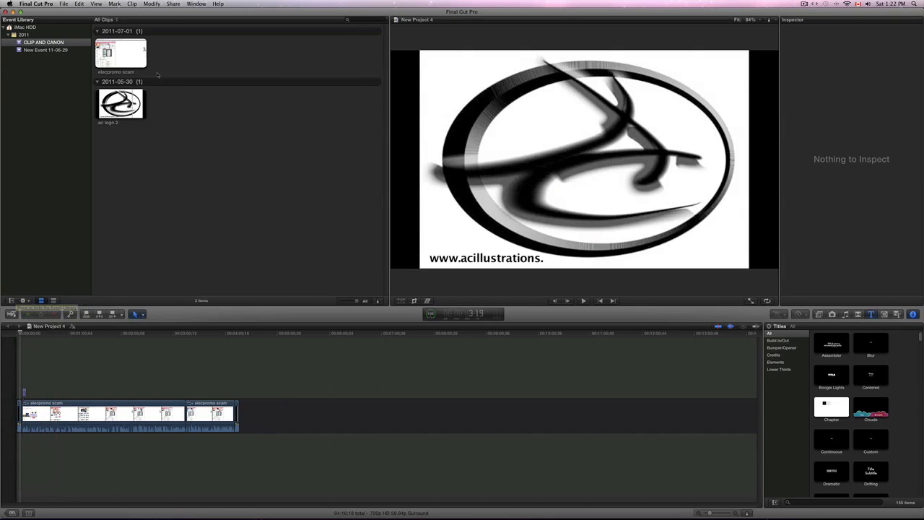
# Choose YouTube from the Share destinations to show the Publish to YouTube sheet
pyautogui.click(173, 3)
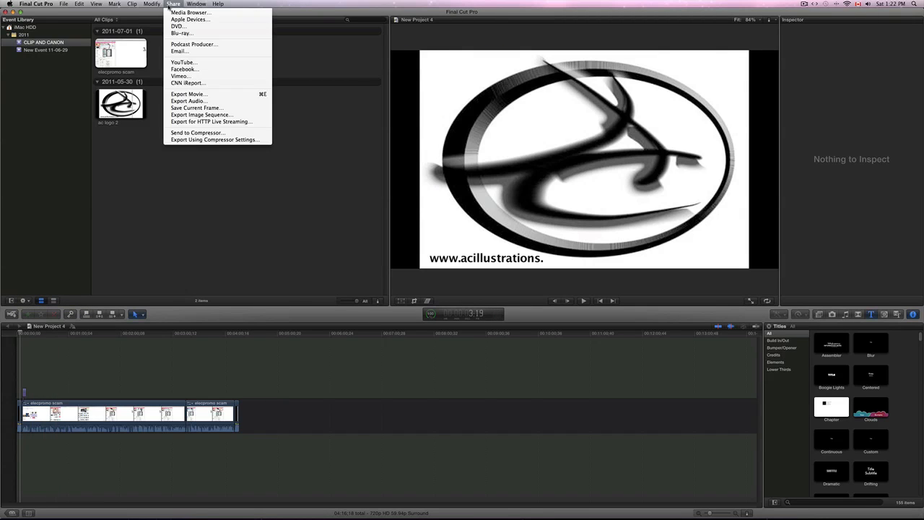
pyautogui.moveTo(177, 26)
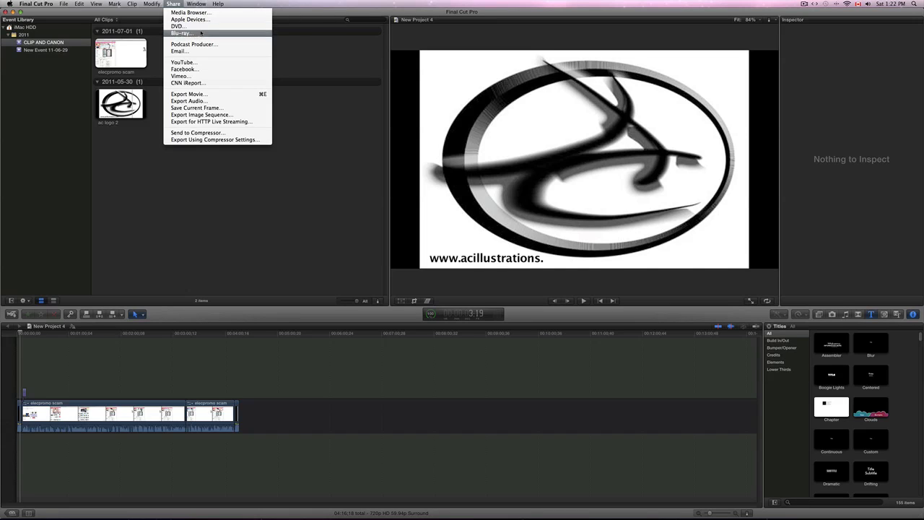
pyautogui.moveTo(184, 62)
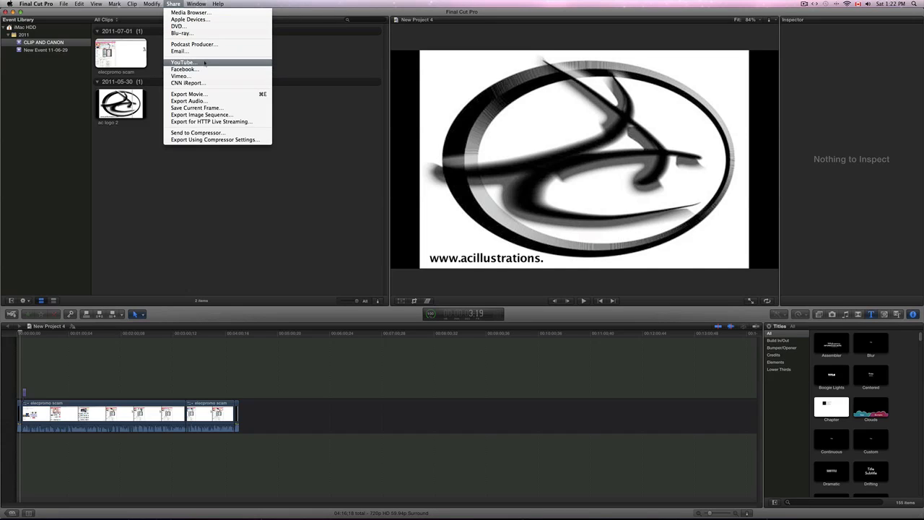
pyautogui.click(422, 135)
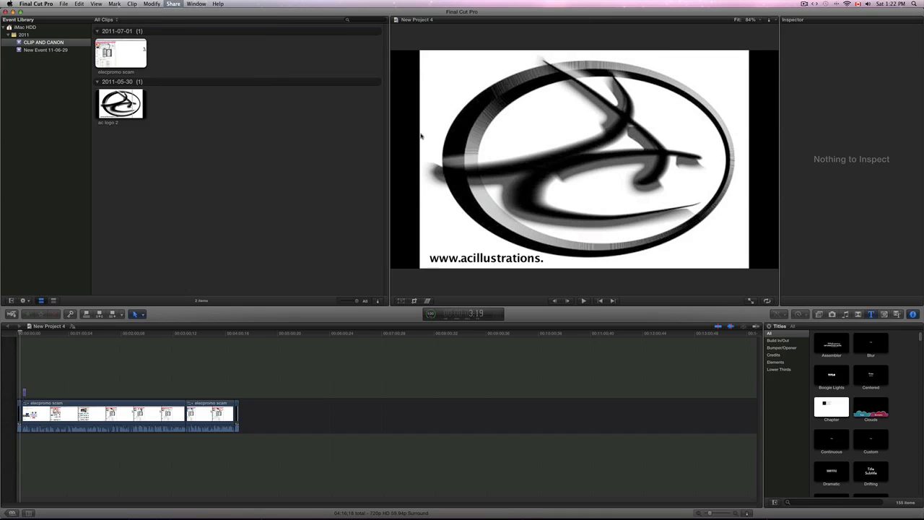
pyautogui.click(172, 3)
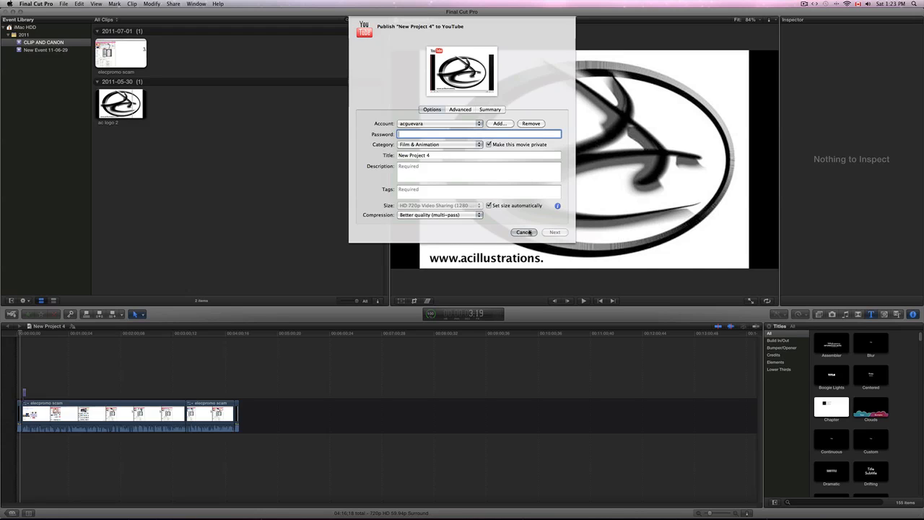
# Cancel the YouTube sheet and set up an Apple Devices export for iPhone with Add to iTunes unticked
pyautogui.click(173, 3)
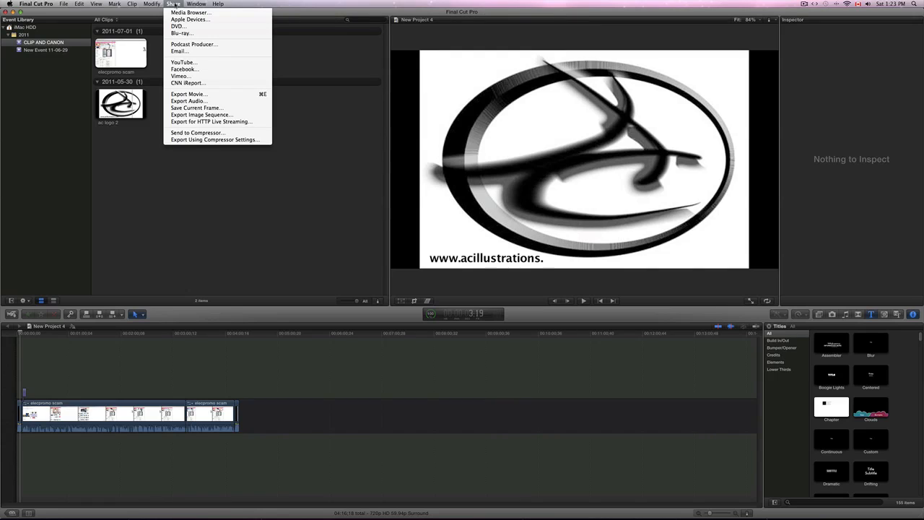
pyautogui.moveTo(191, 20)
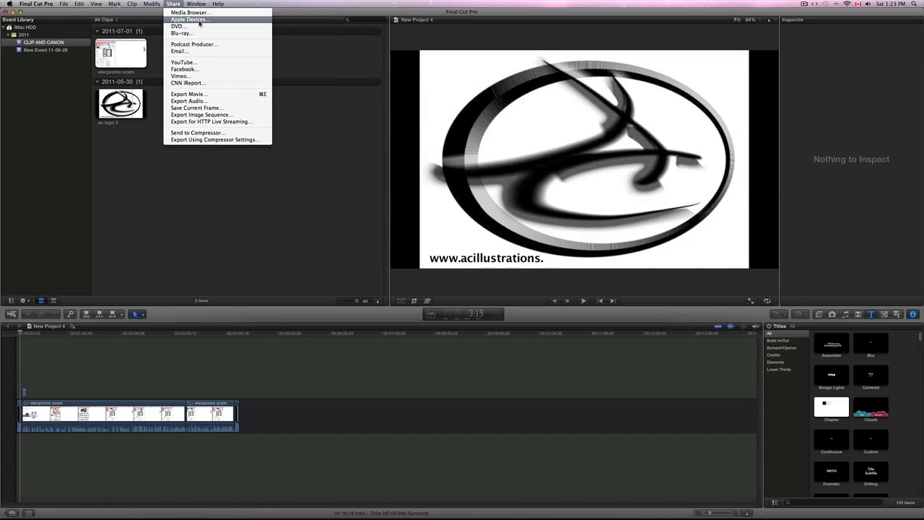
pyautogui.click(189, 20)
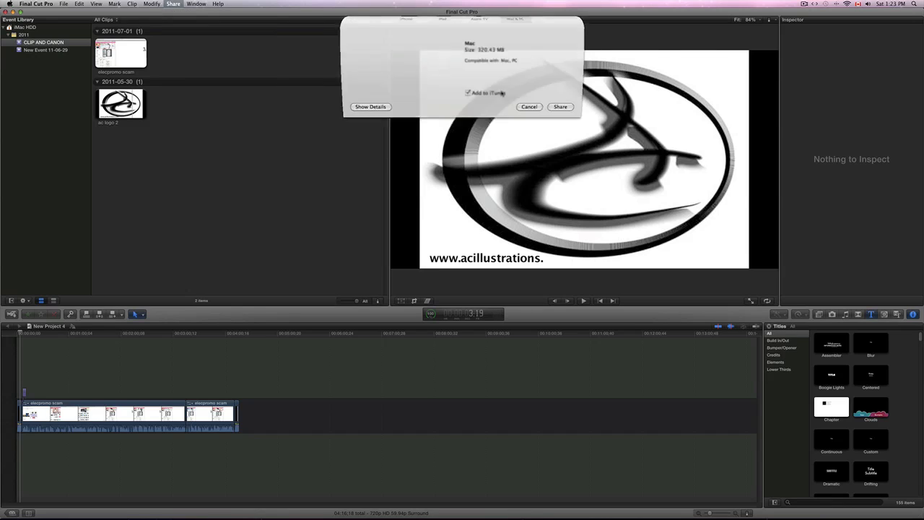
pyautogui.click(409, 52)
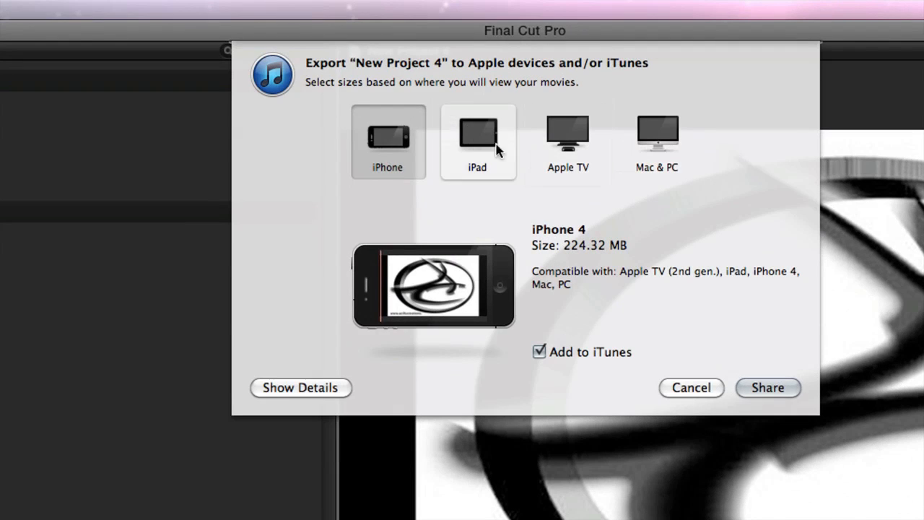
pyautogui.click(387, 141)
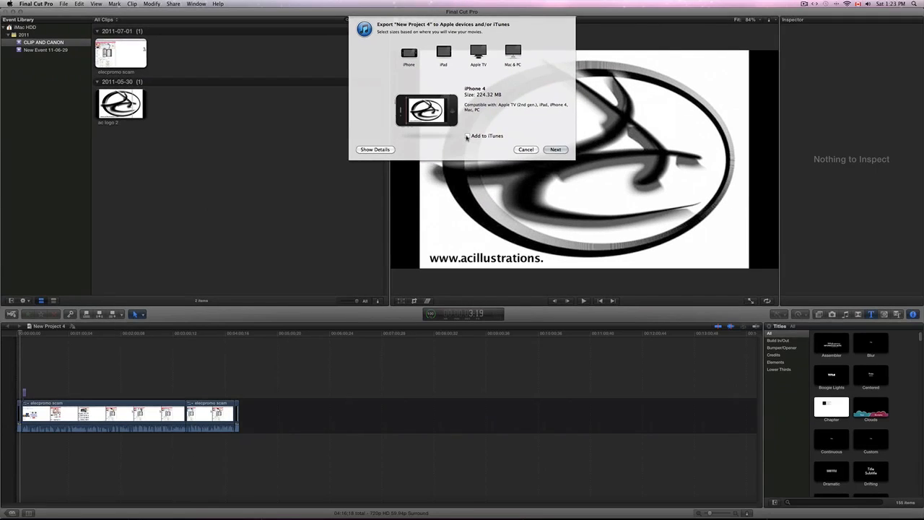
pyautogui.click(409, 52)
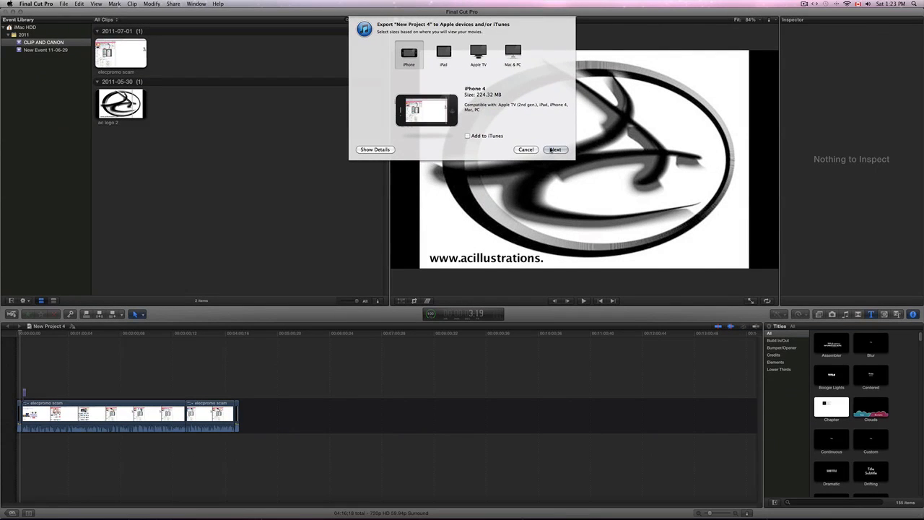
# Save the iPhone export to the Desktop as 'New Project 4'
pyautogui.click(554, 149)
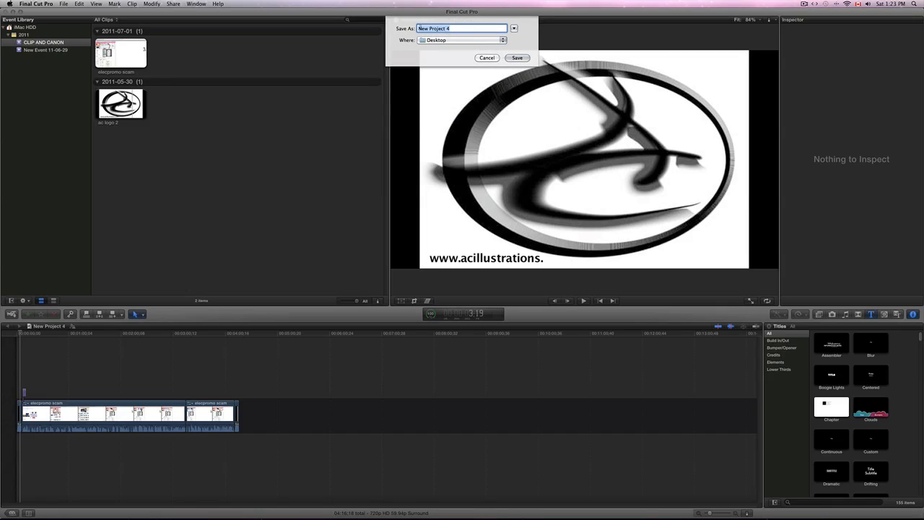
pyautogui.click(503, 41)
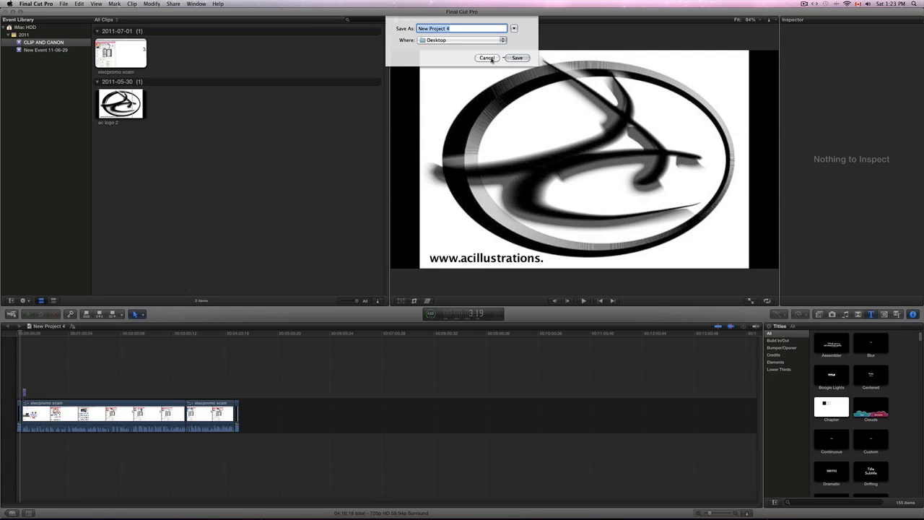
pyautogui.click(517, 58)
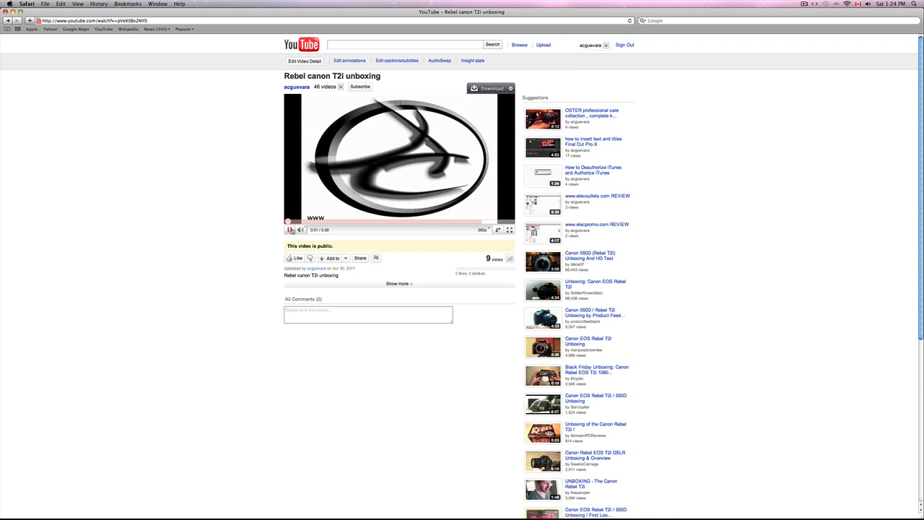
# Play the uploaded unboxing video on YouTube, view it full screen, then return to the page
pyautogui.click(289, 229)
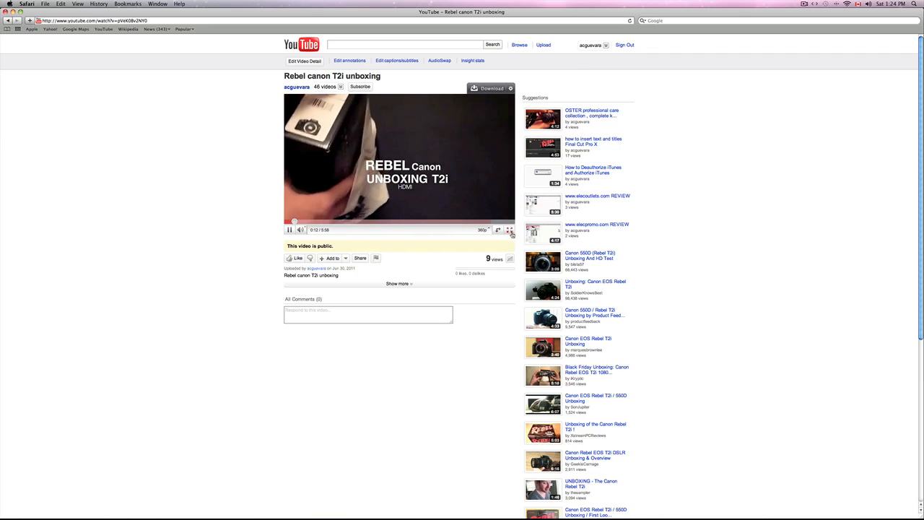
pyautogui.click(511, 230)
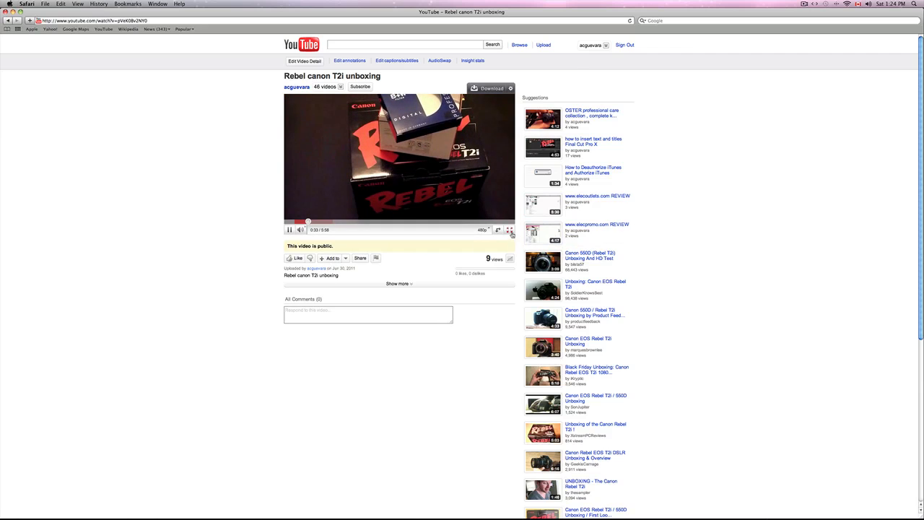
pyautogui.click(511, 230)
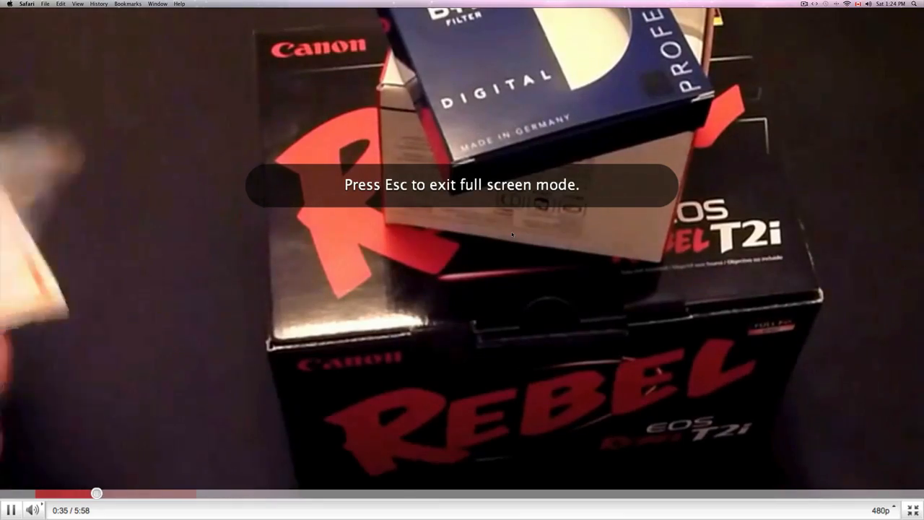
pyautogui.press('Escape')
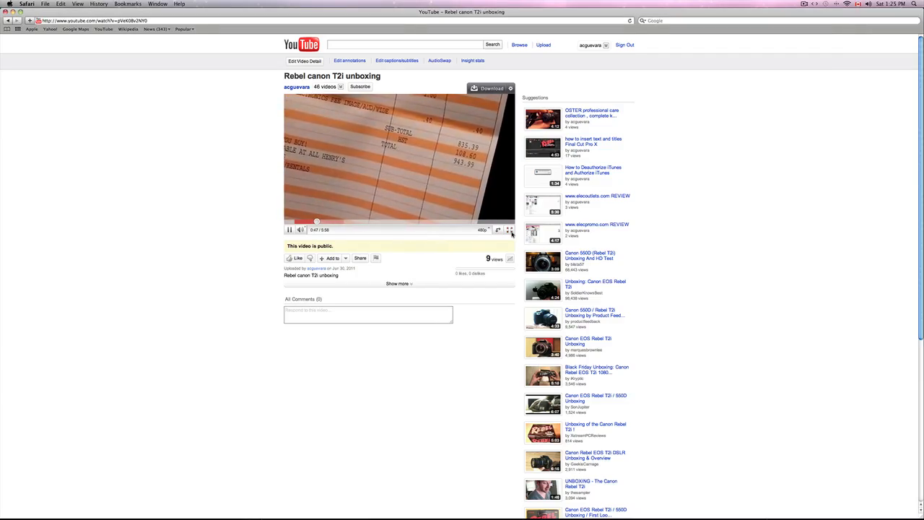